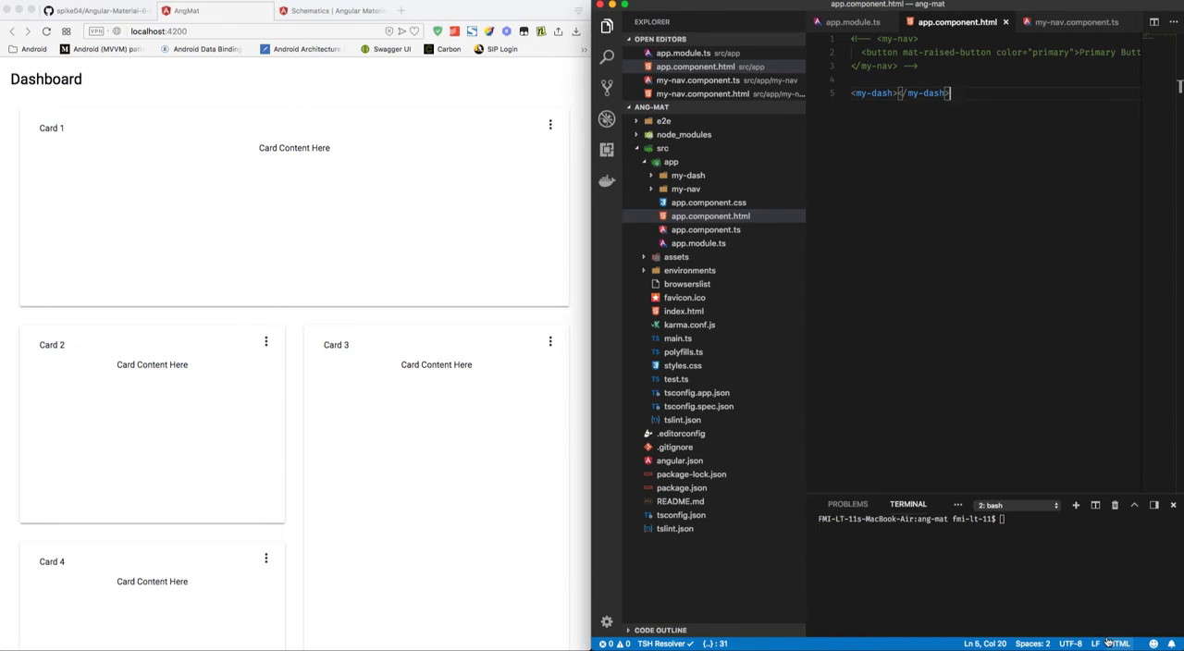
mouse_move(403, 315)
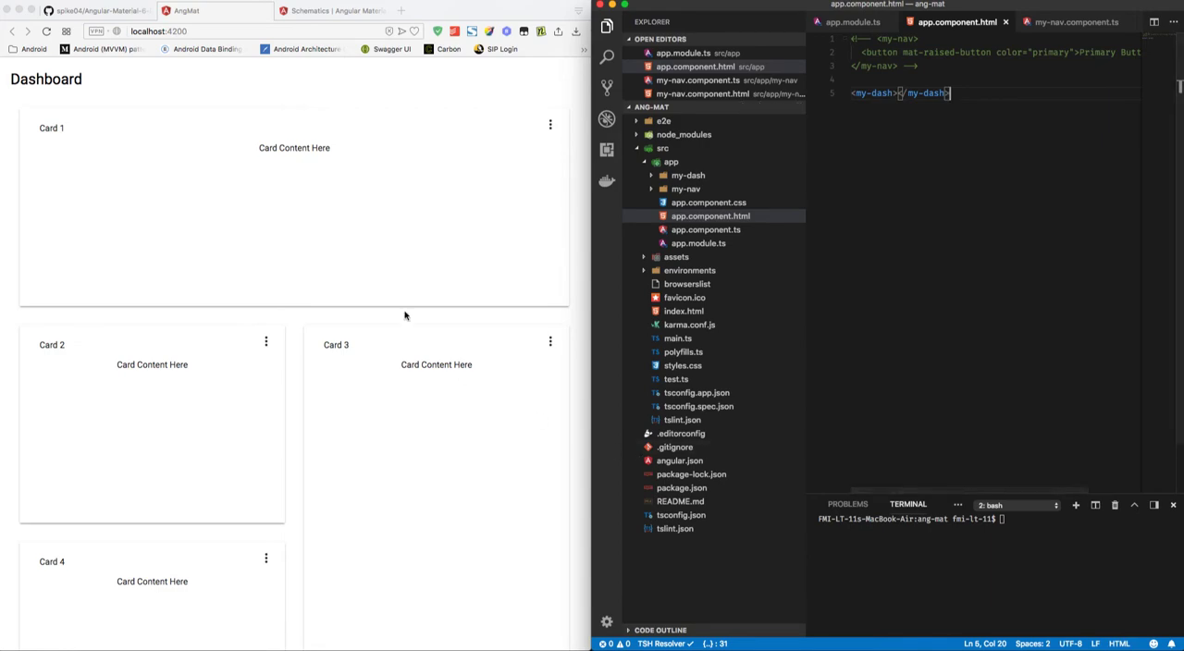
Run the Angular Material schematic to generate the my-table component in the app folder.
click(417, 13)
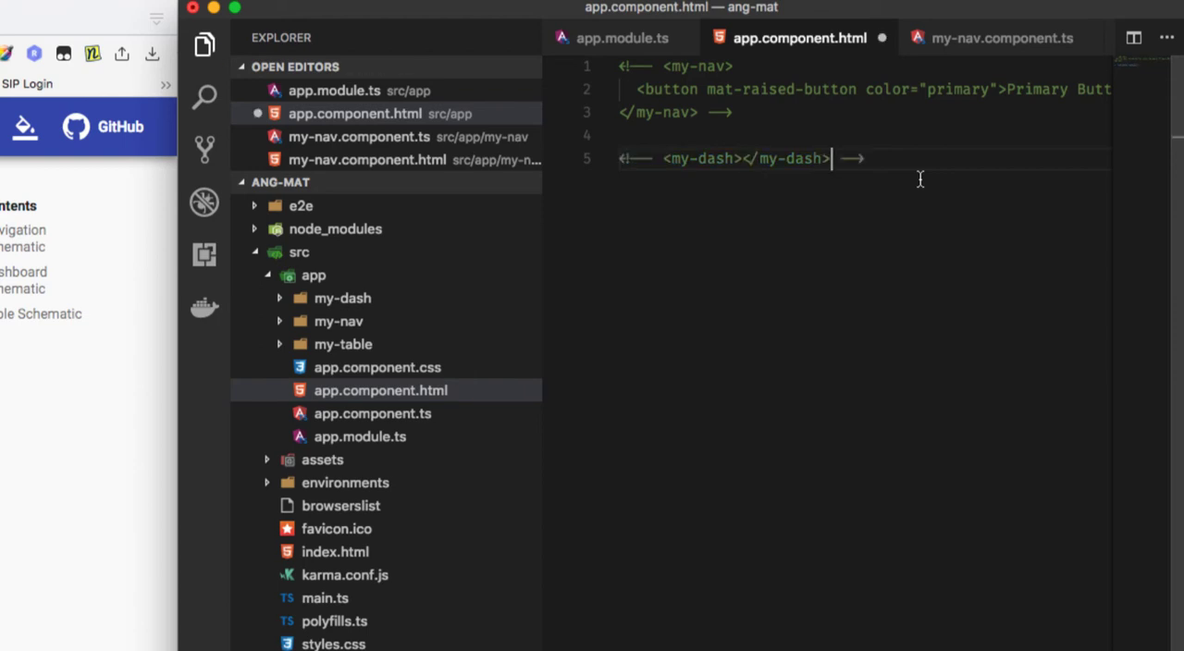
Insert a <my-table> tag in app.component.html below the commented dashboard and save.
key(enter)
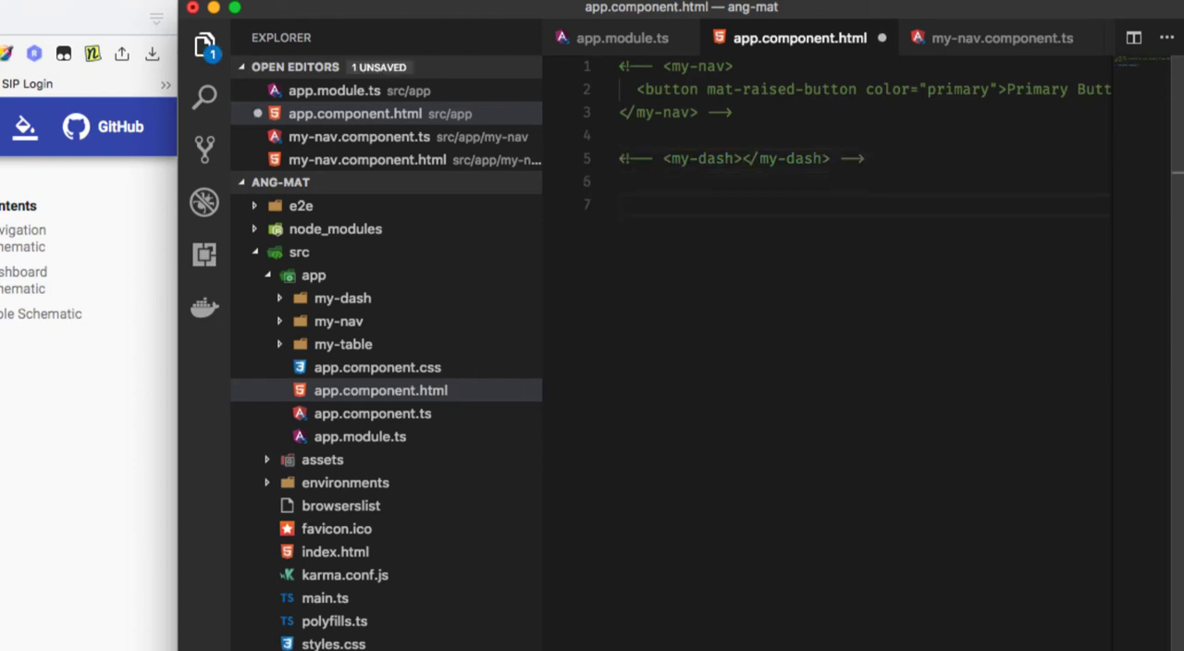
text(<my-table)
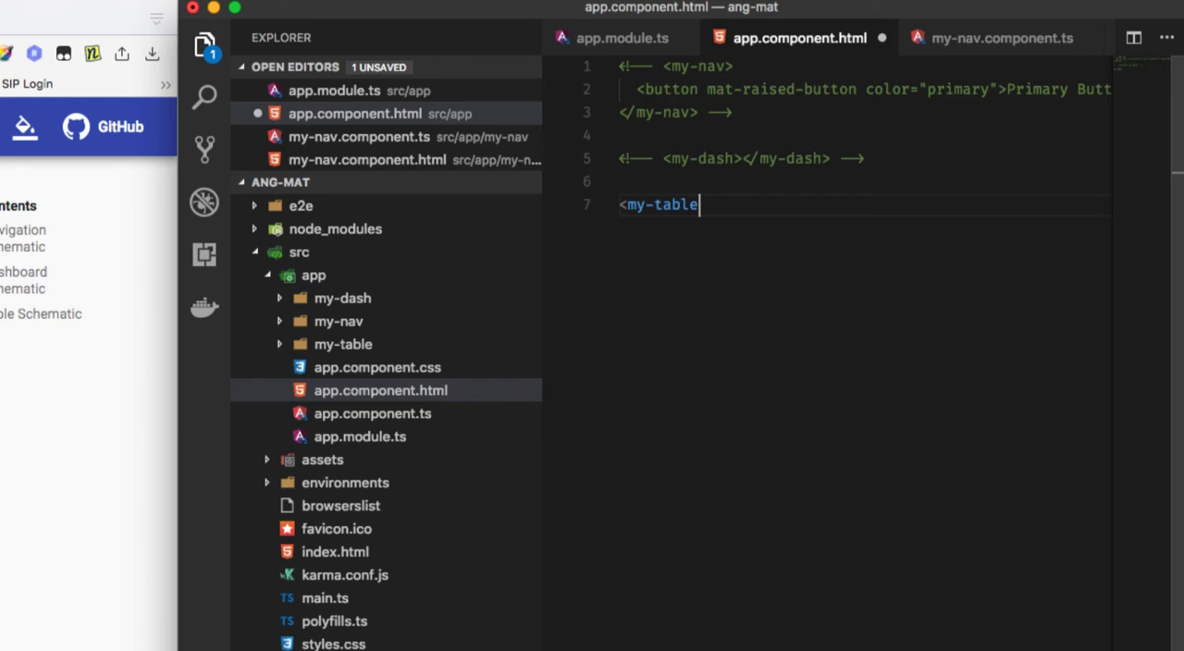
text(></my-table>)
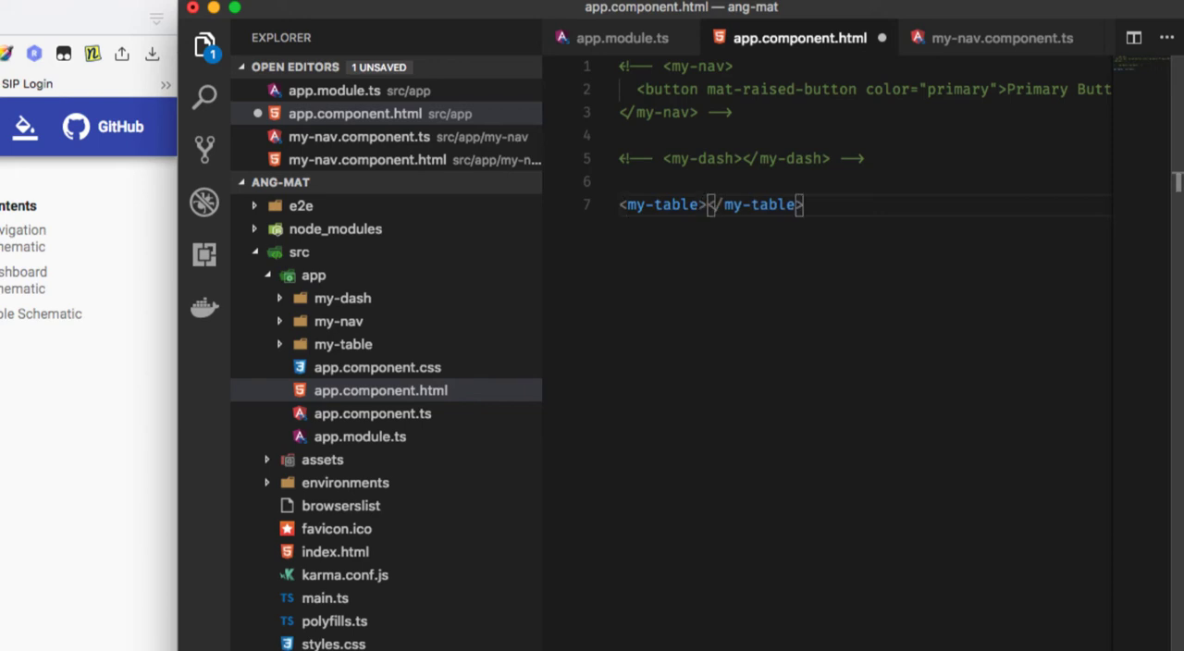
key(cmd+s)
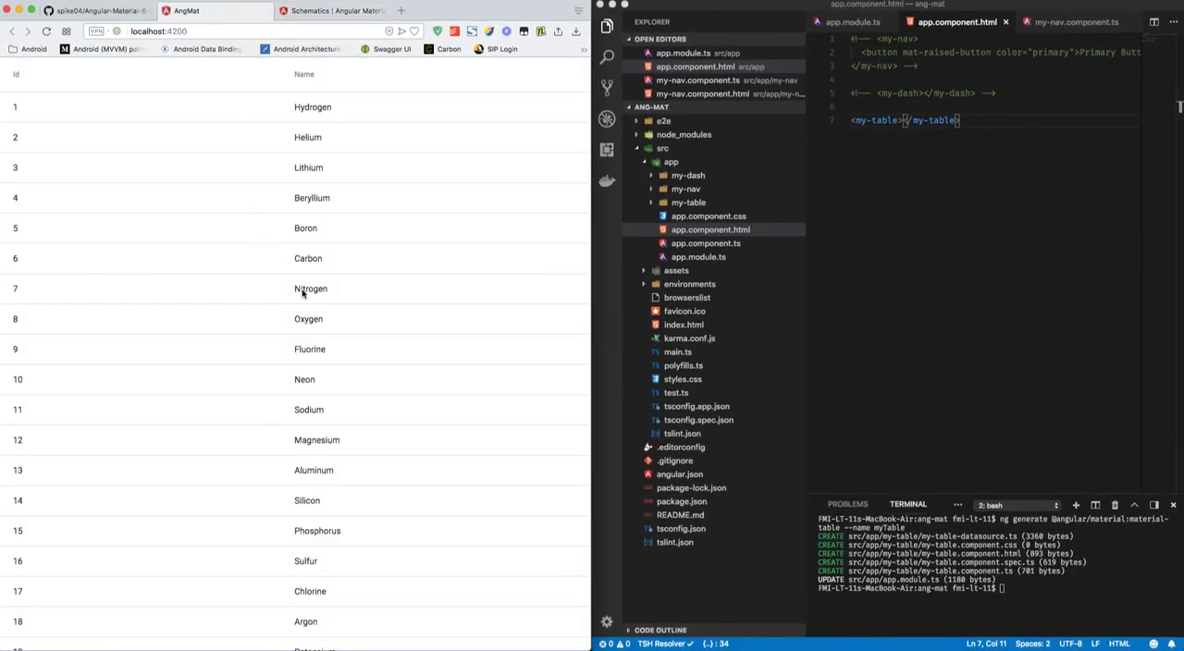
Sort the element table by Id and view the page-size choices 25, 50, 100, 250.
scroll(down, 3)
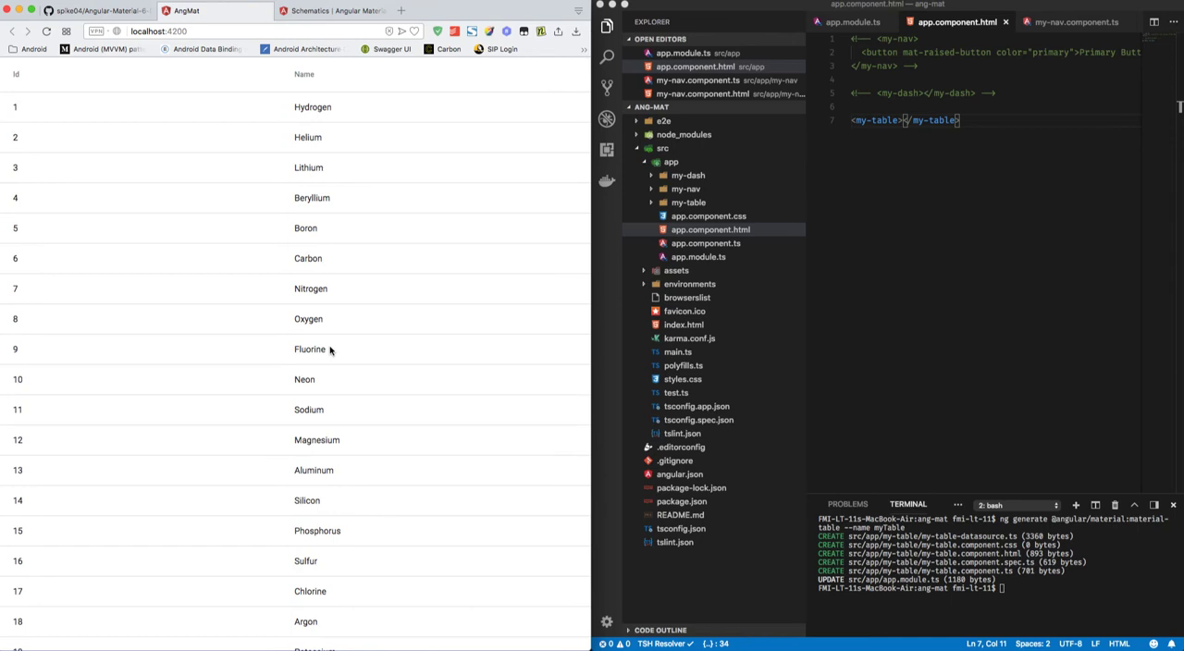
mouse_move(3, 137)
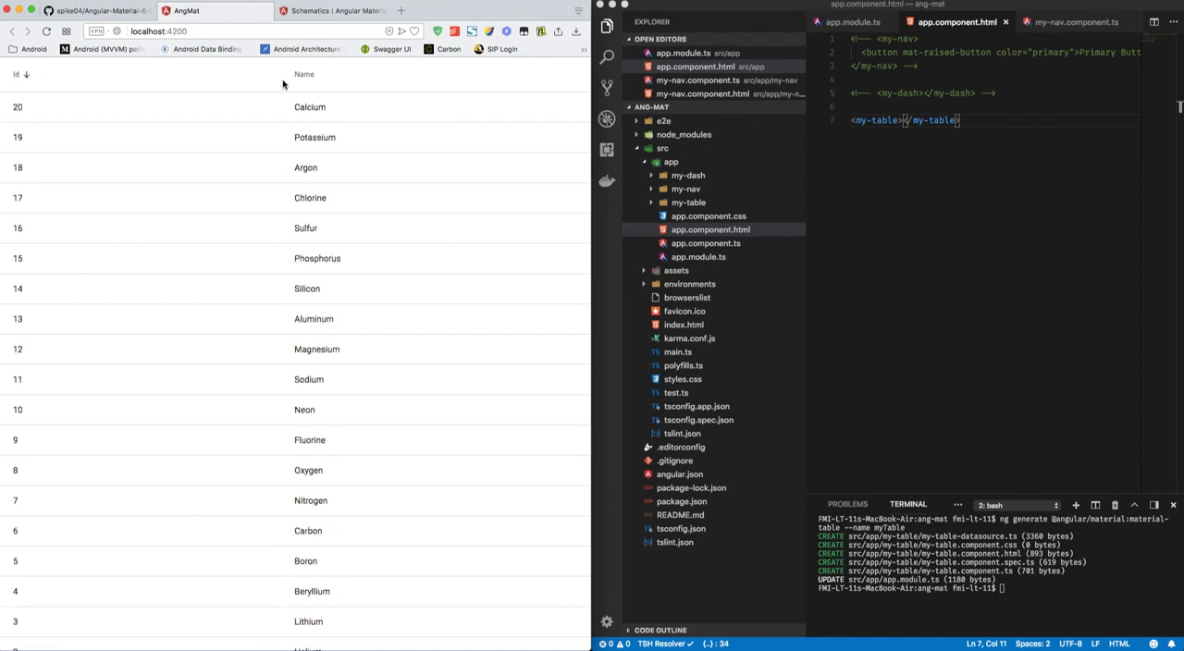
click(304, 74)
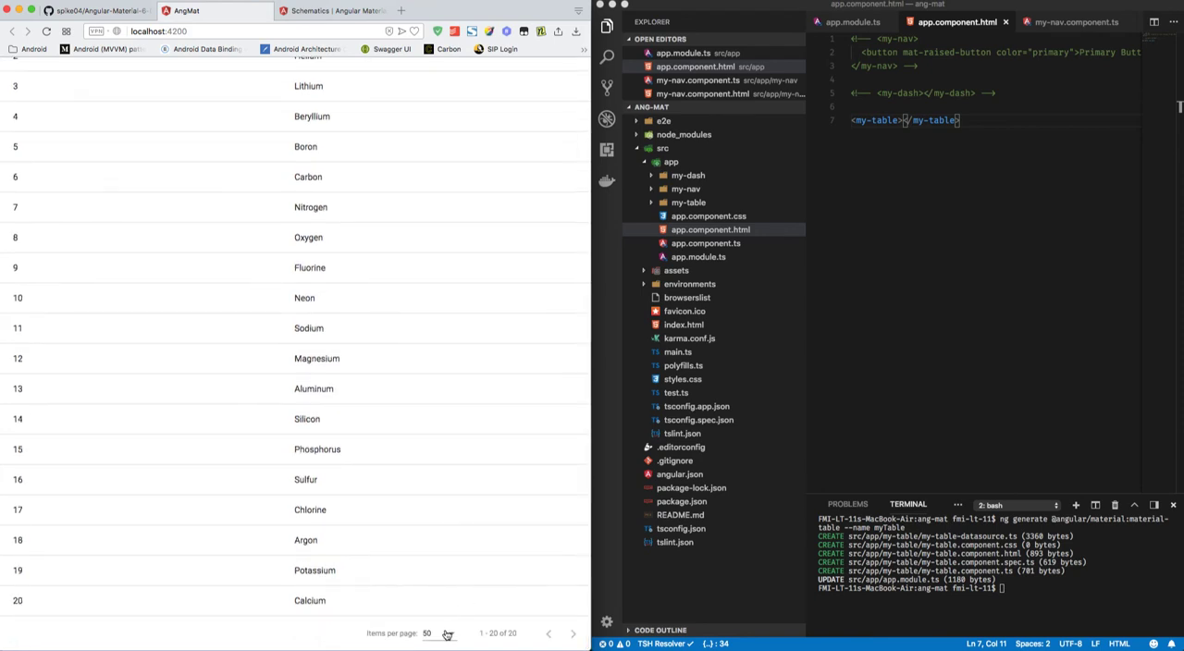
click(426, 633)
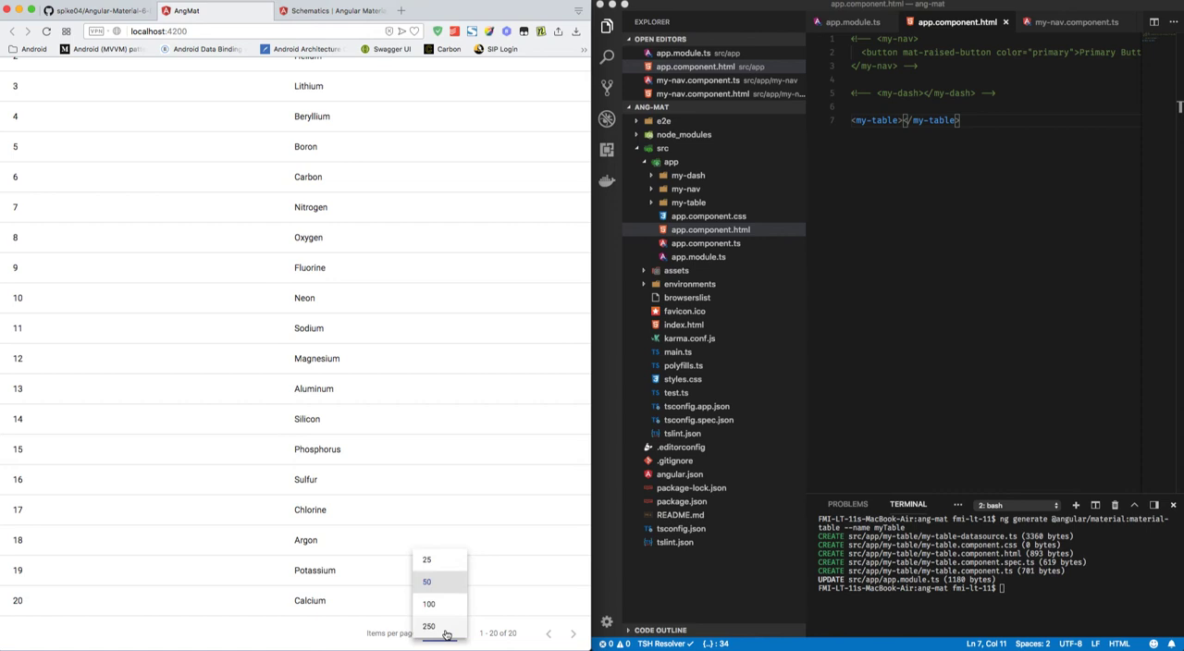
mouse_move(537, 633)
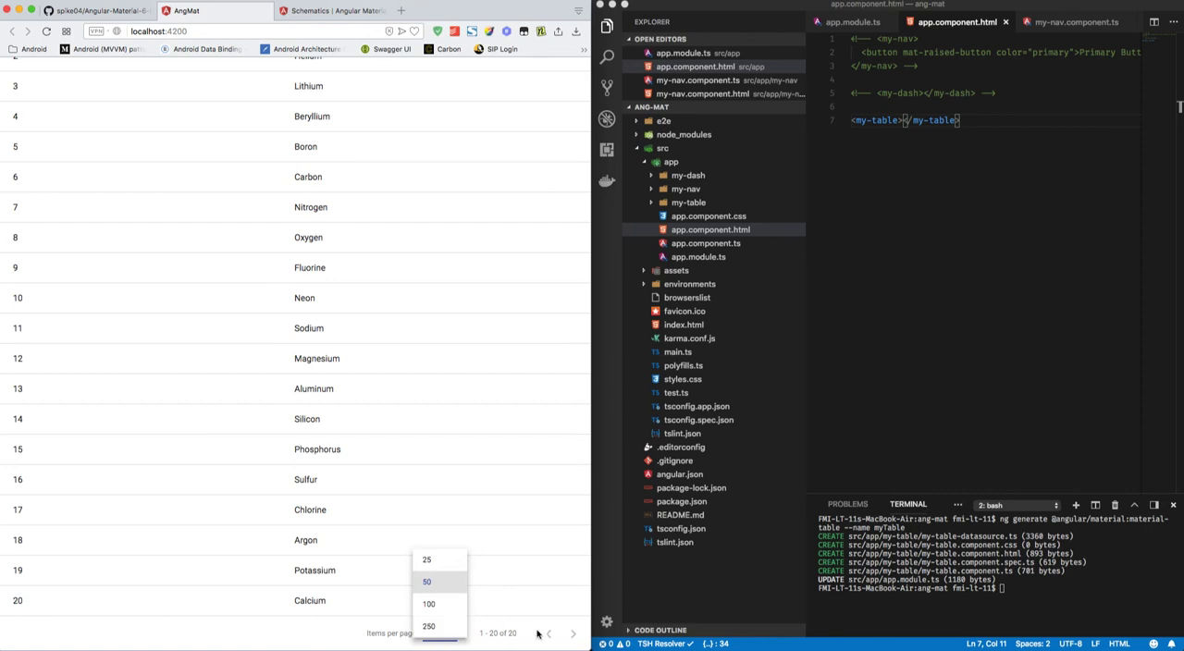
mouse_move(892, 341)
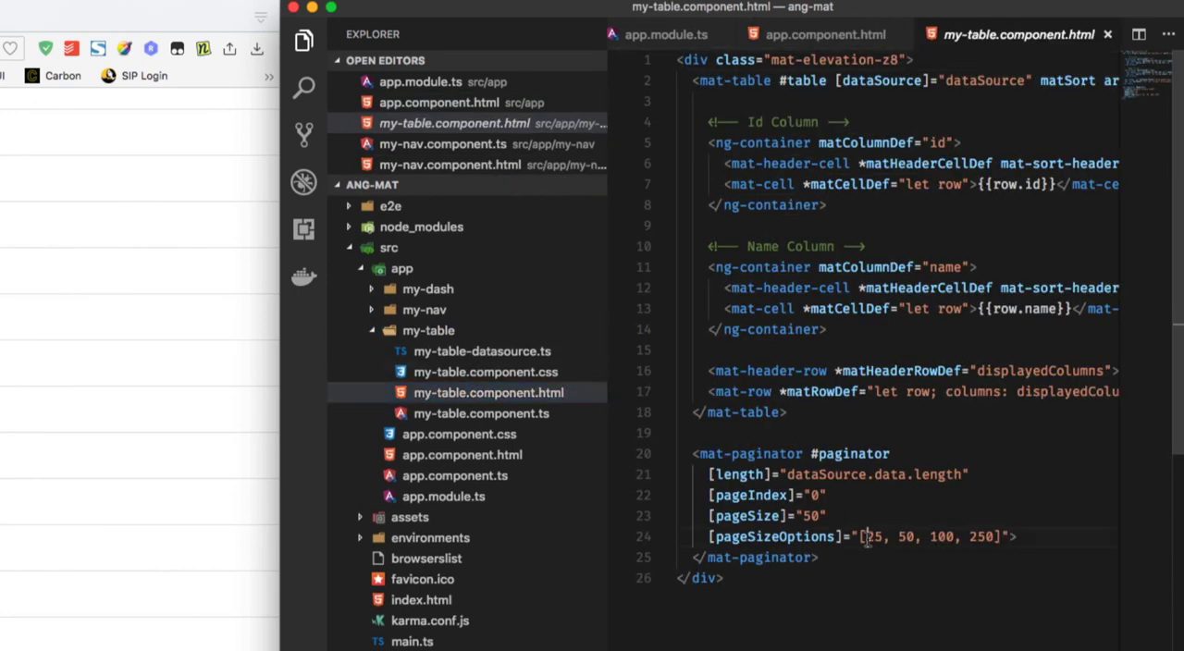
Prepend 10 to the [pageSizeOptions] array in my-table.component.html.
text(10,)
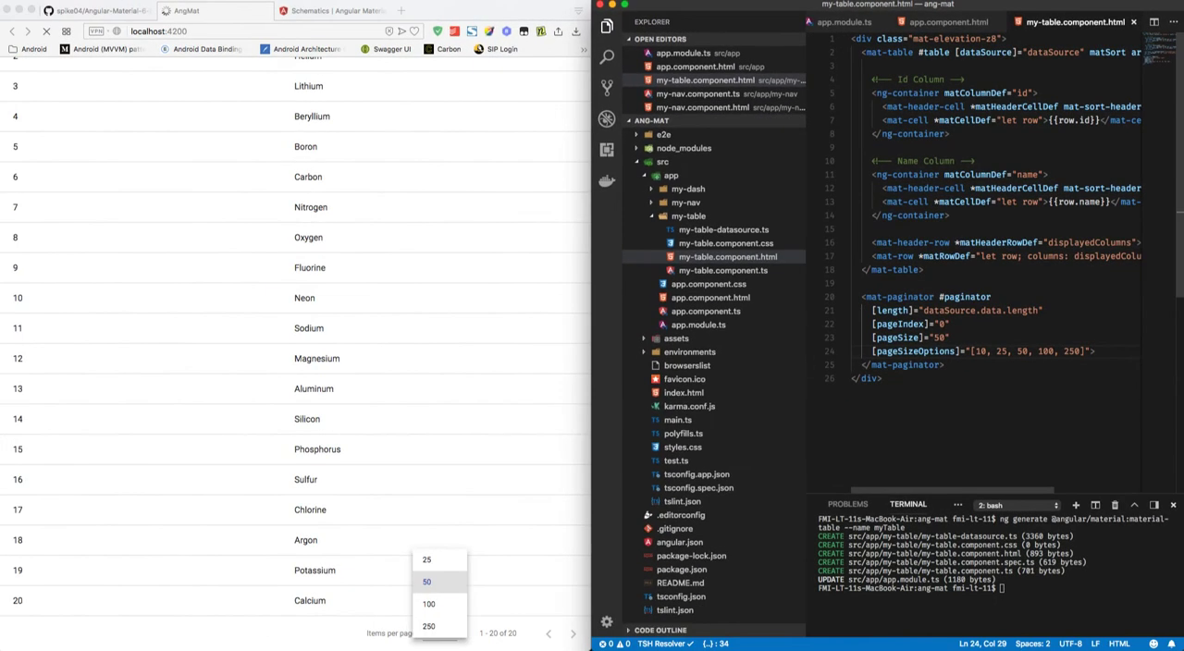
Choose 10 items per page in the element table's paginator.
click(425, 581)
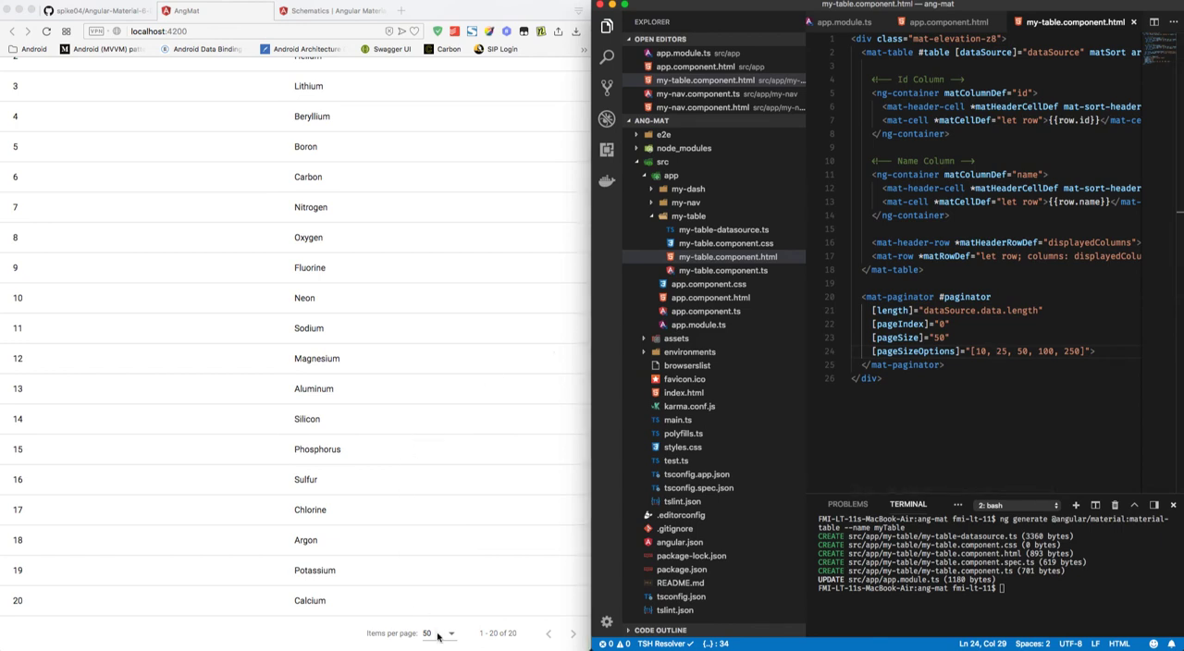
click(433, 633)
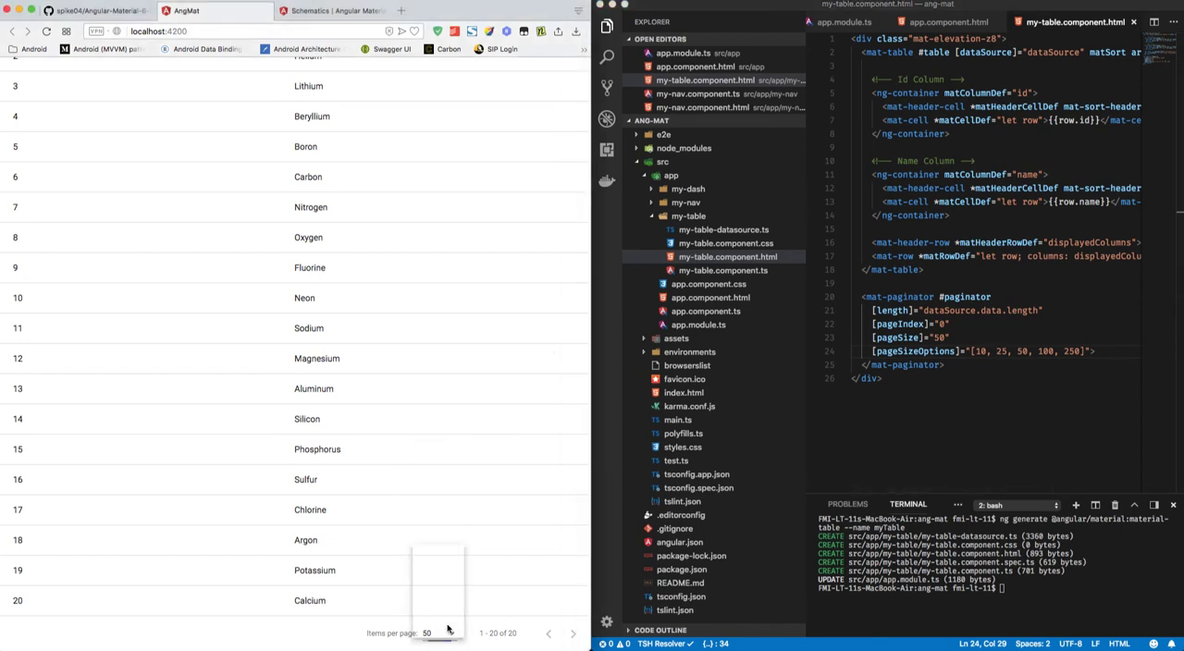
click(425, 632)
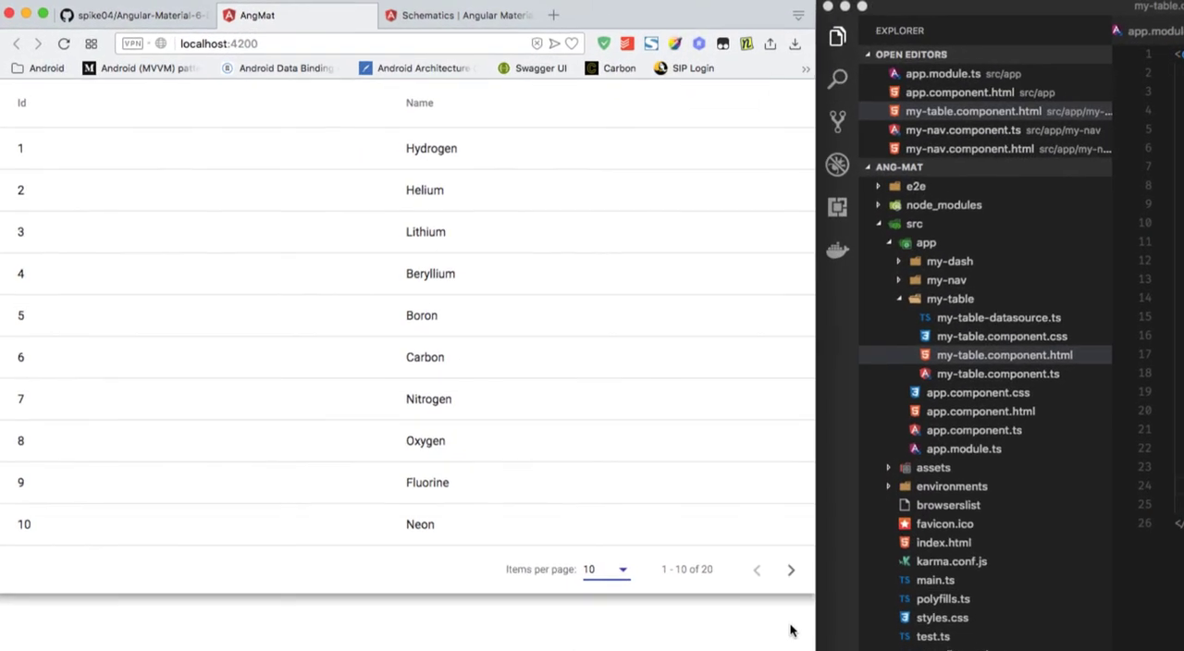
Page forward to rows 11–20 and back to rows 1–10.
click(792, 570)
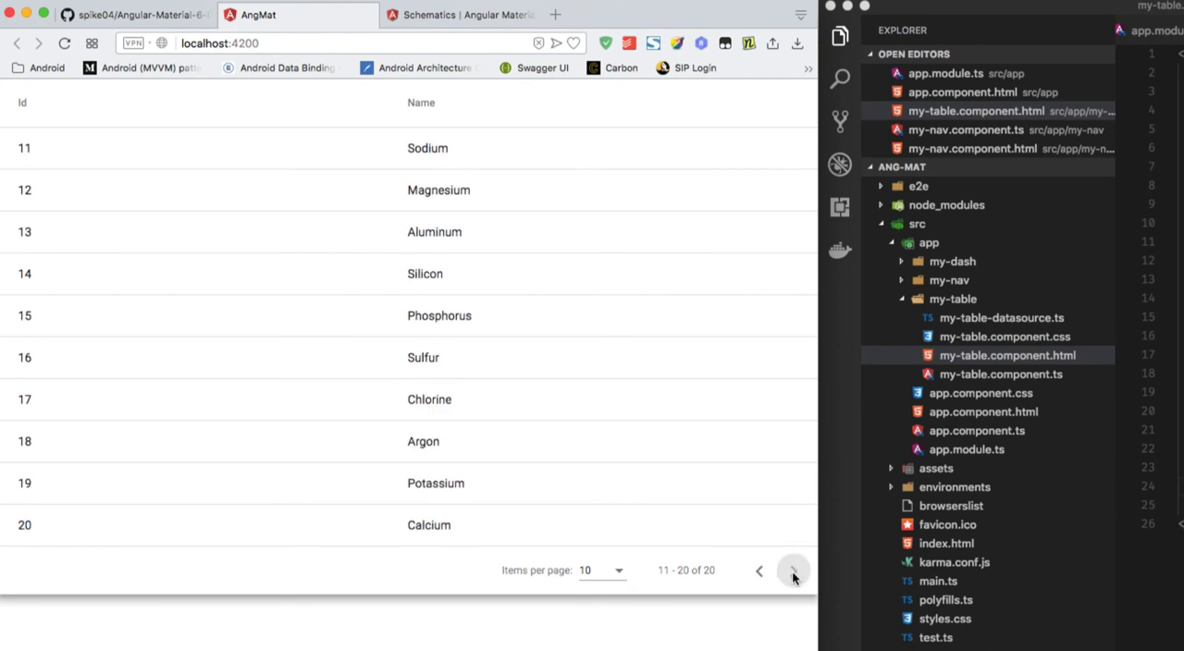
mouse_move(757, 577)
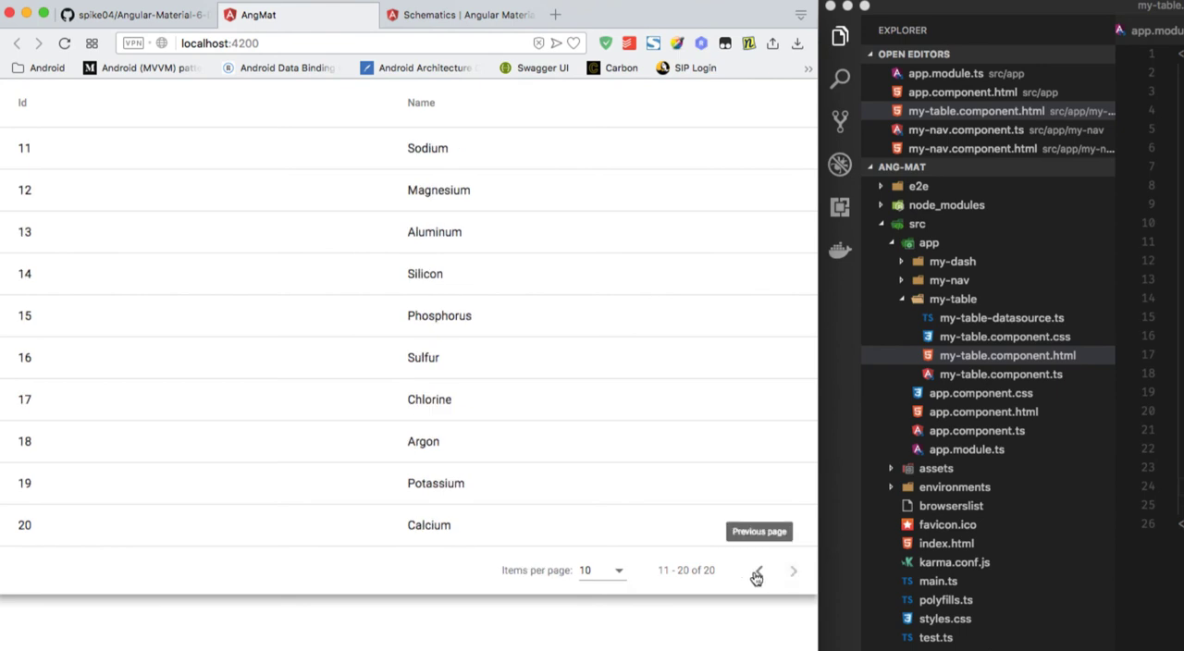
click(757, 570)
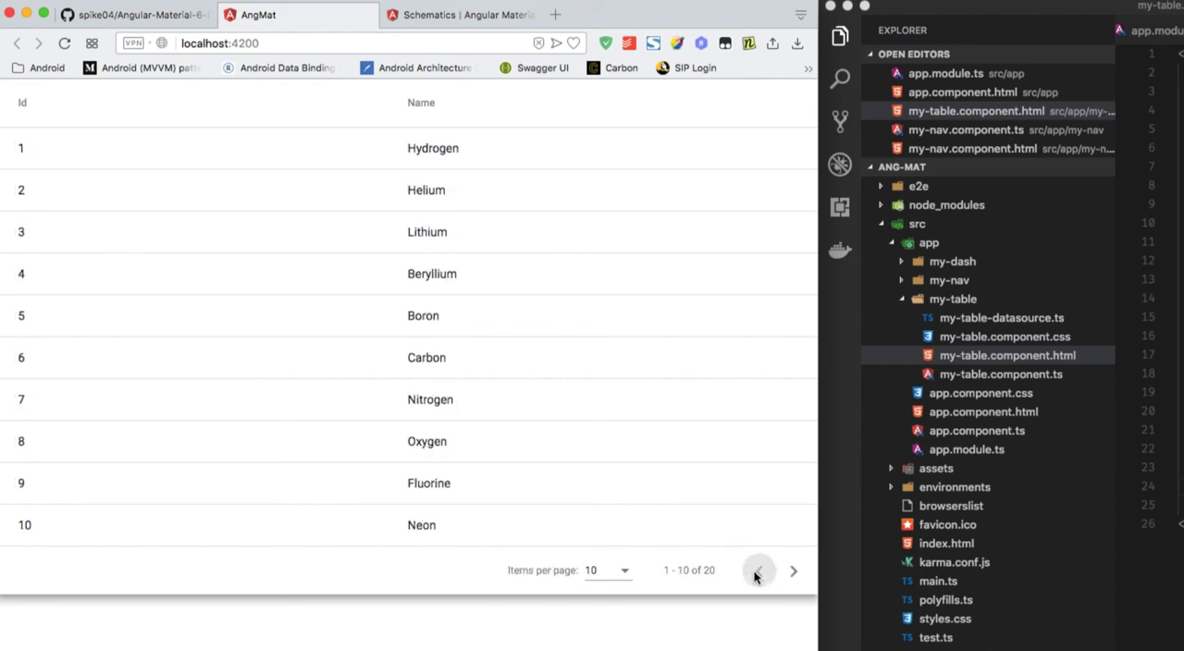